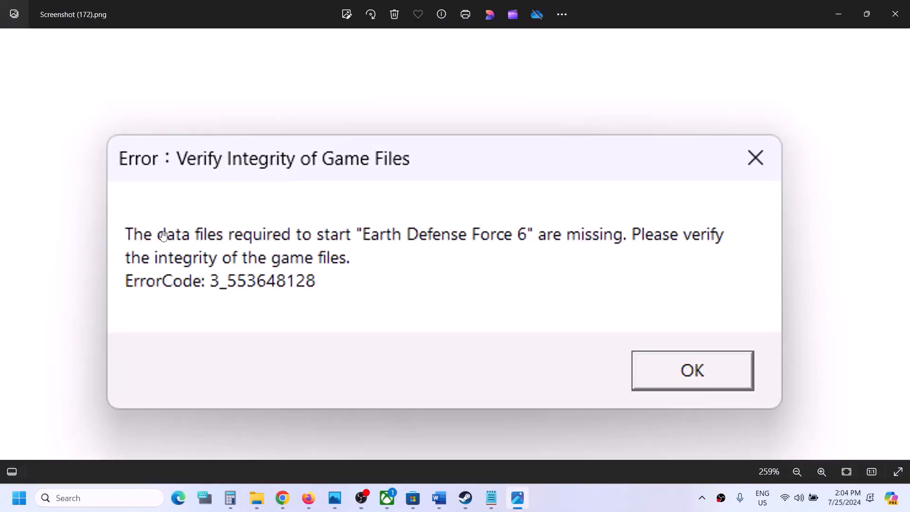
pyautogui.moveTo(417, 250)
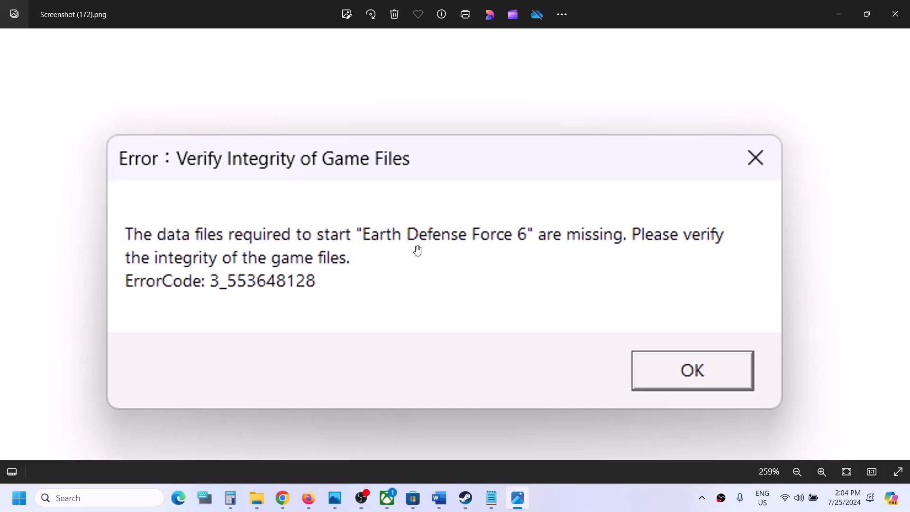
pyautogui.moveTo(328, 298)
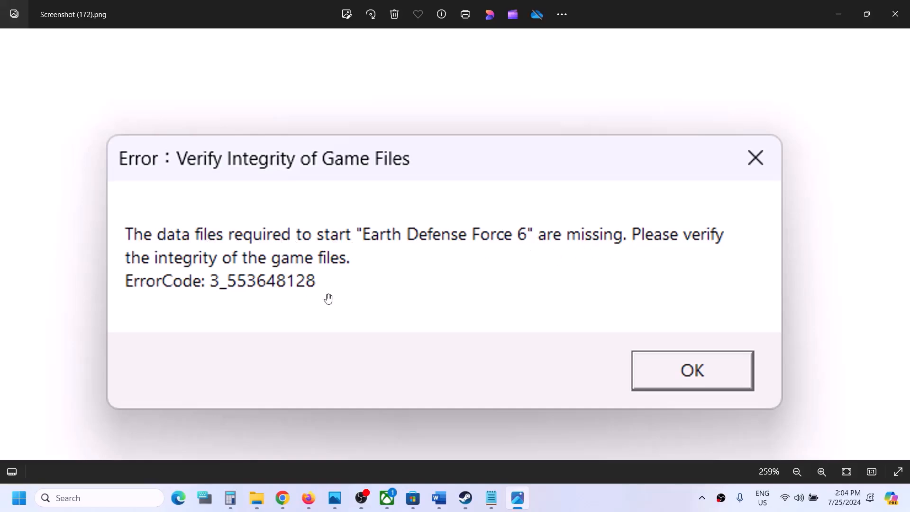
pyautogui.moveTo(467, 416)
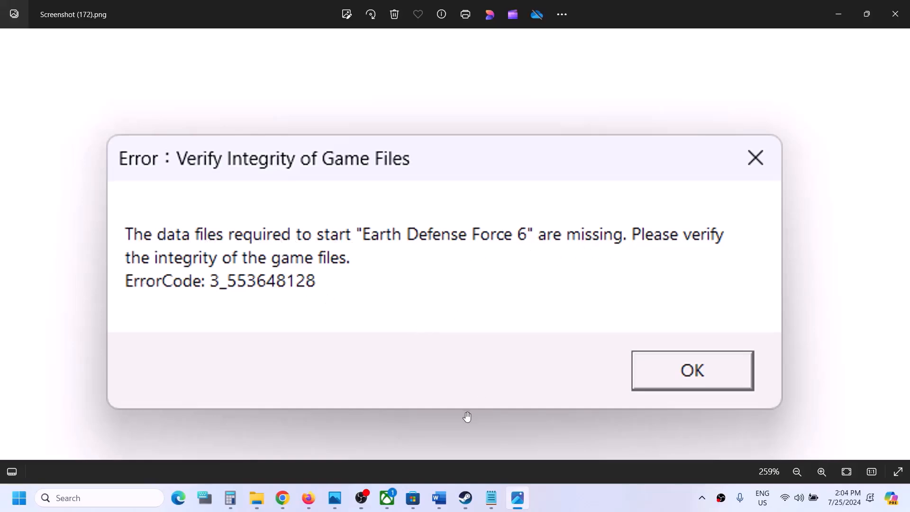
pyautogui.moveTo(671, 372)
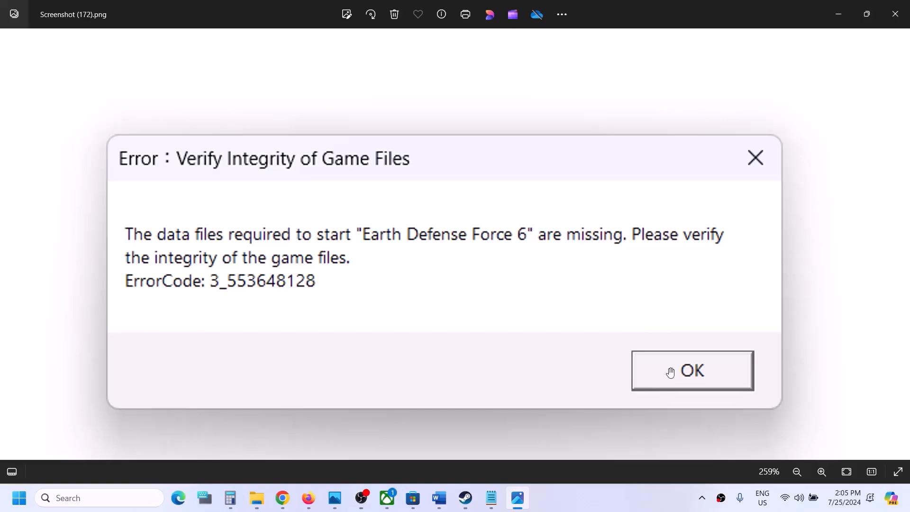
pyautogui.moveTo(515, 497)
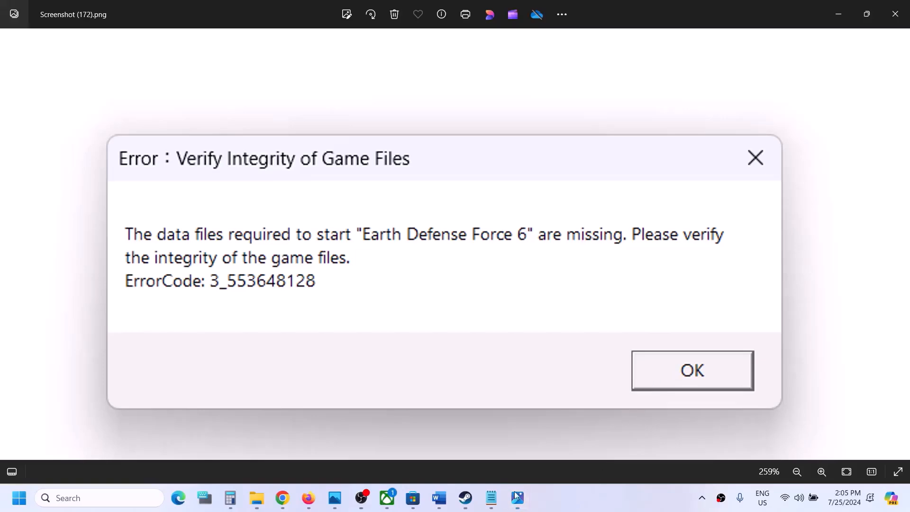
# Step: Uninstall Epic Games Launcher from the Installed apps list filtered by 'epic'
pyautogui.click(691, 370)
pyautogui.write('epic')
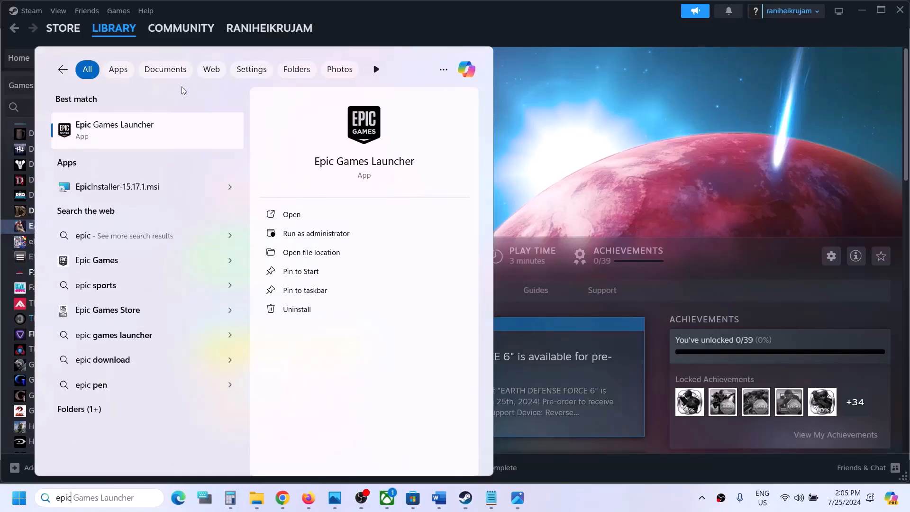
pyautogui.rightClick(147, 130)
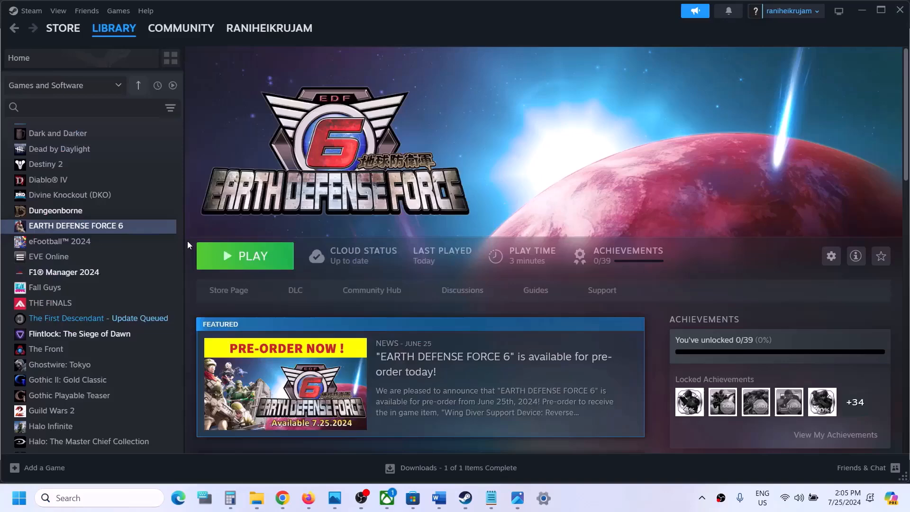
pyautogui.click(542, 497)
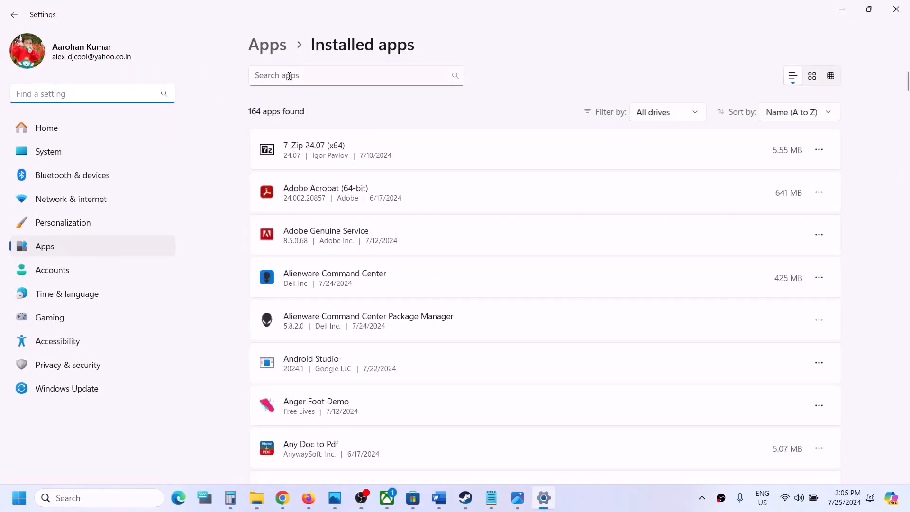
pyautogui.write('epic')
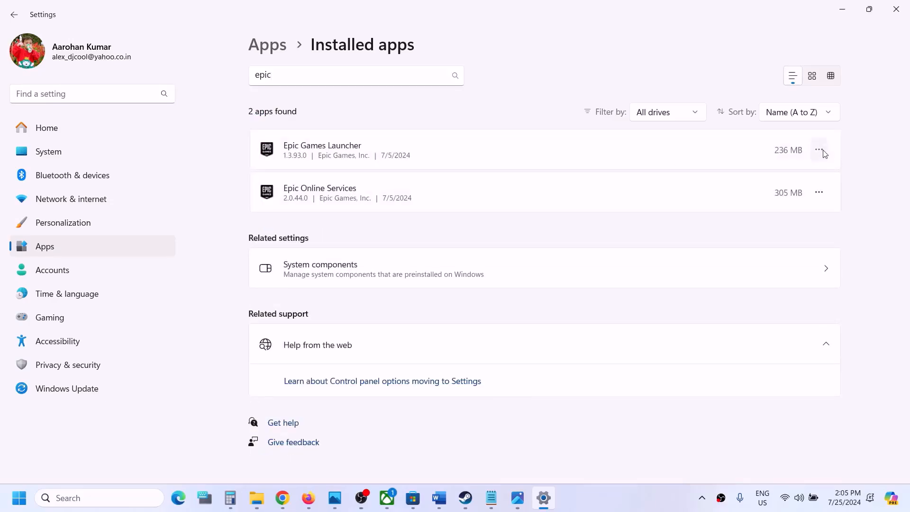
pyautogui.click(819, 150)
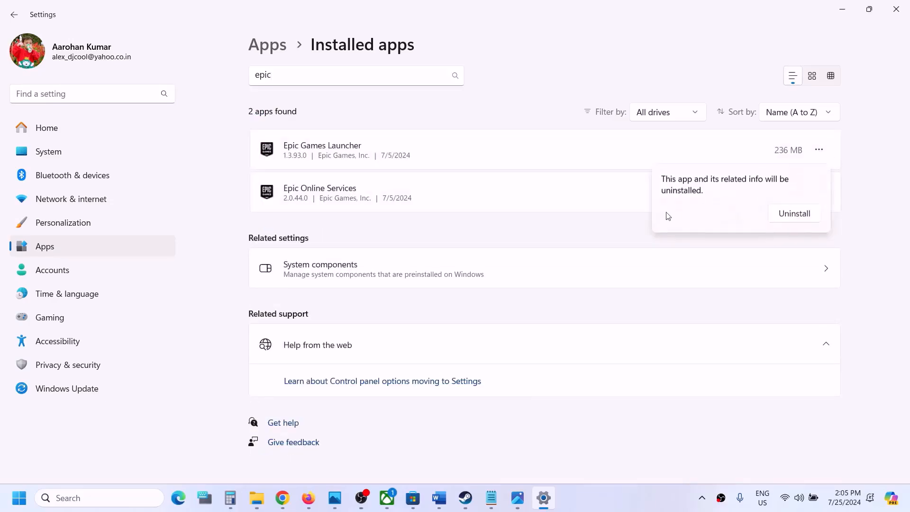
pyautogui.click(794, 213)
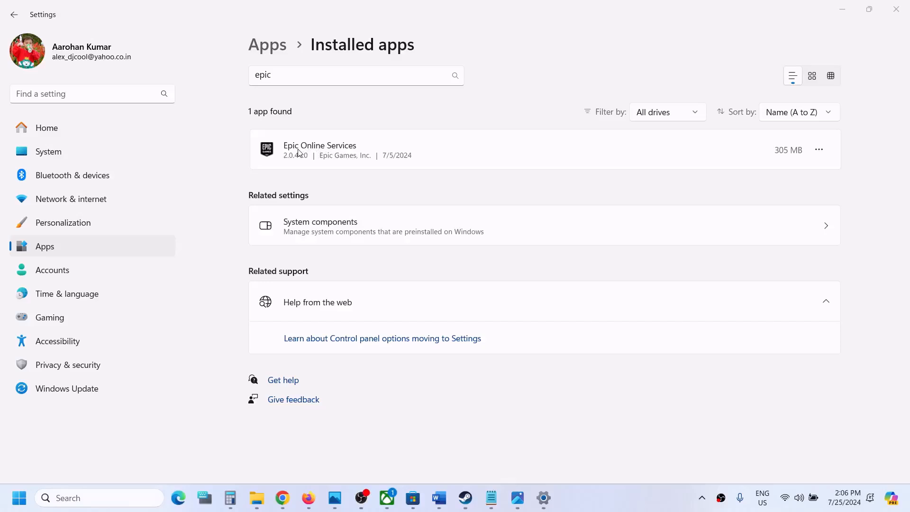
# Step: Remove Epic Online Services through its uninstaller, then restart the PC and open Chrome
pyautogui.click(818, 150)
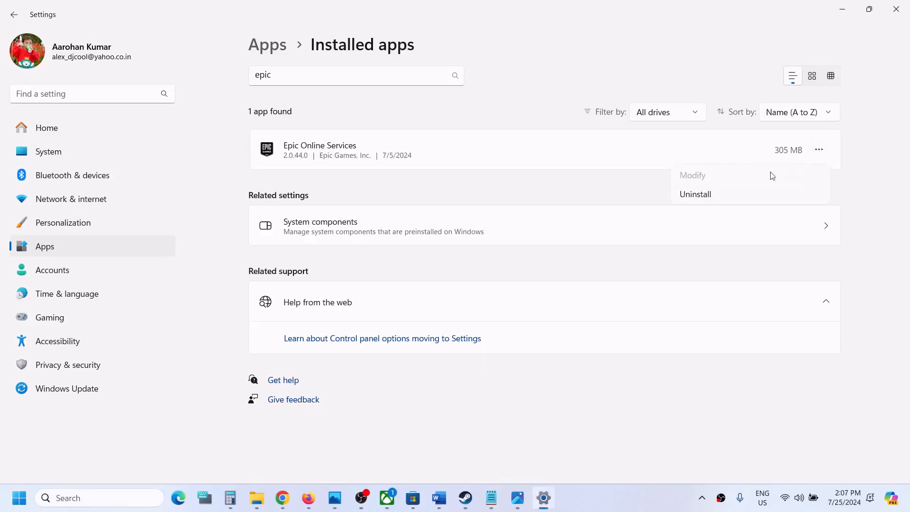
pyautogui.click(695, 194)
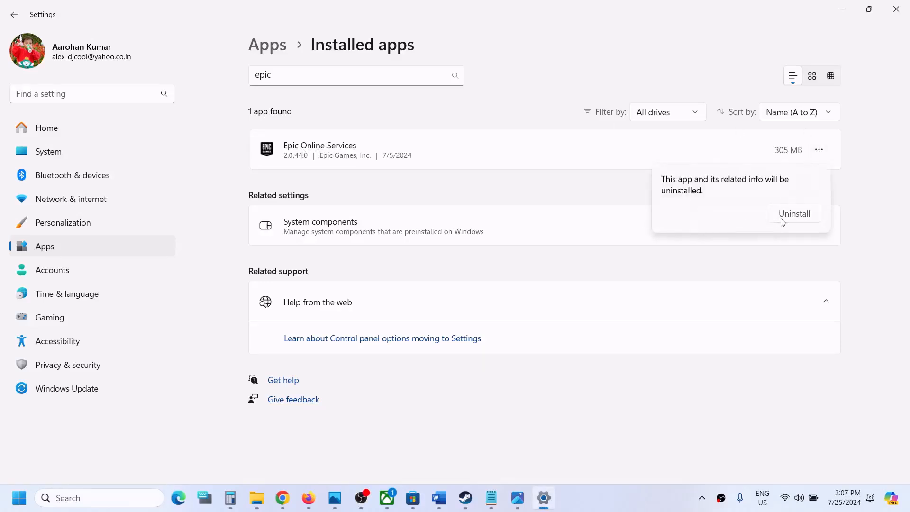
pyautogui.click(793, 214)
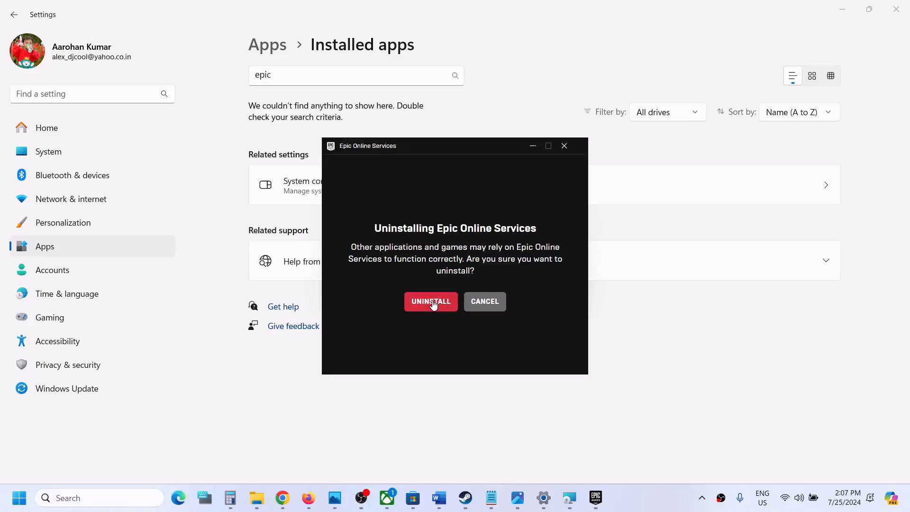
pyautogui.click(430, 301)
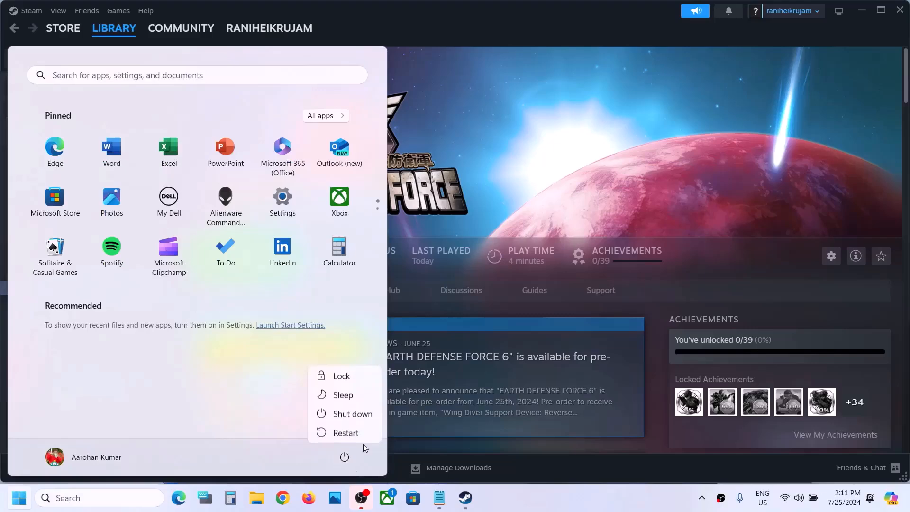
pyautogui.click(540, 201)
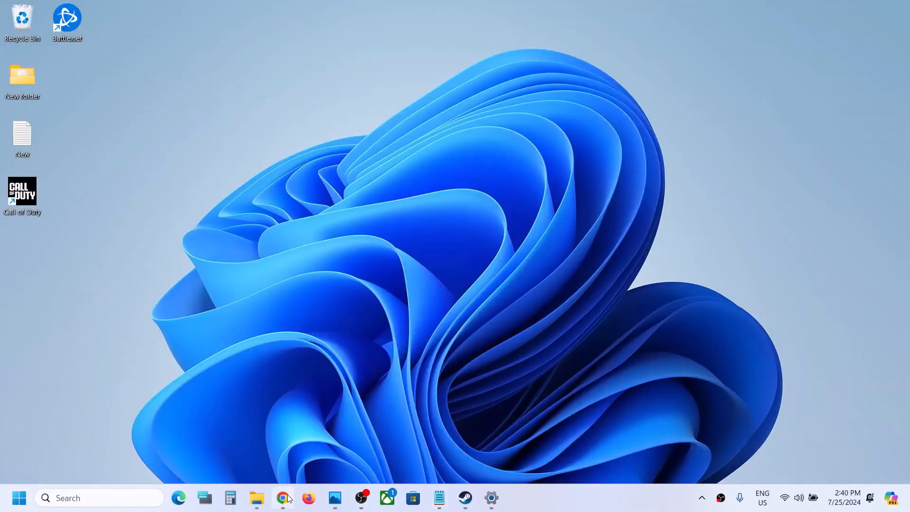
pyautogui.click(282, 497)
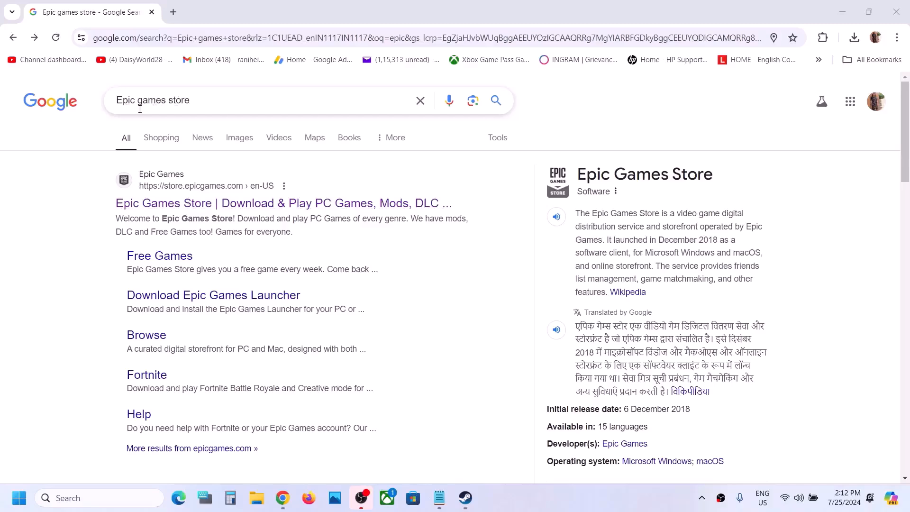
# Step: Open the Epic Games Store search result, then download and run the launcher installer
pyautogui.click(283, 202)
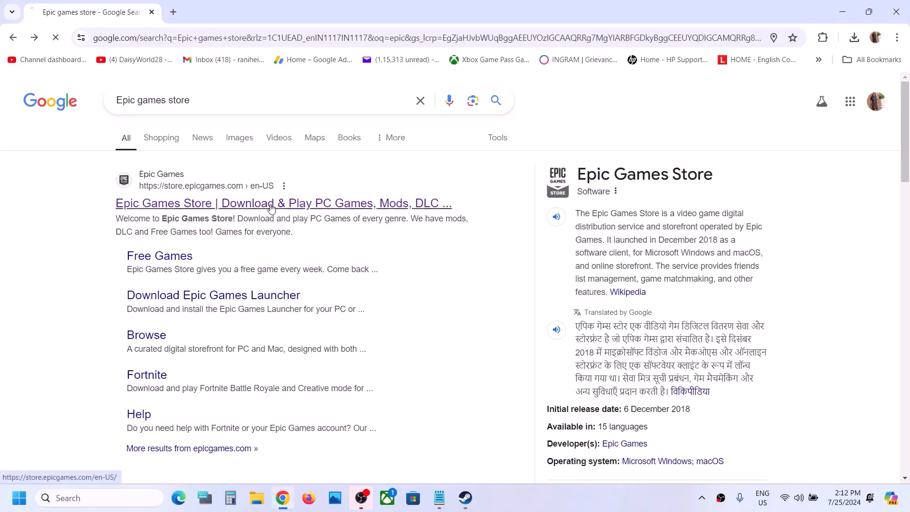
pyautogui.click(283, 204)
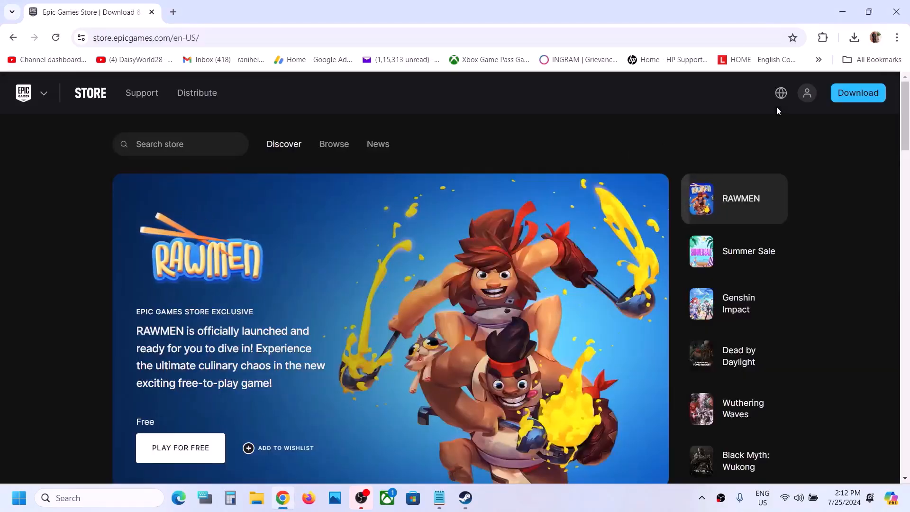
pyautogui.moveTo(858, 93)
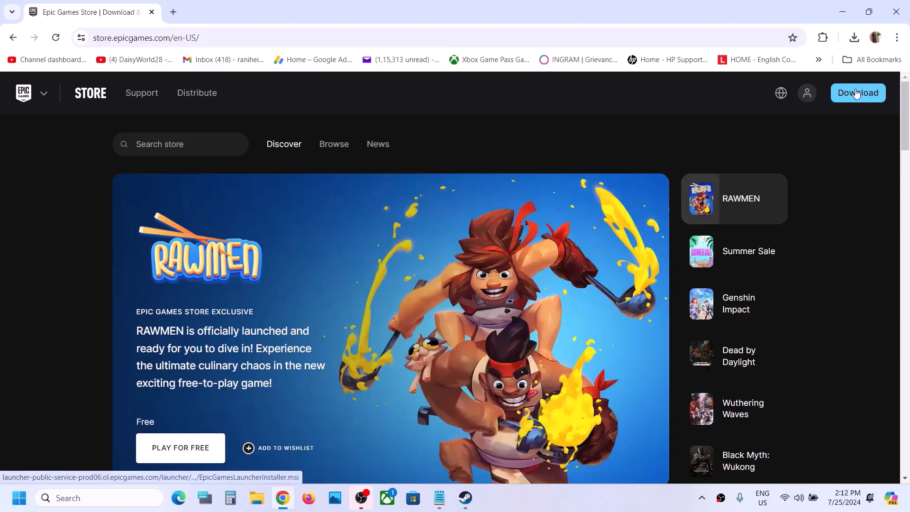
pyautogui.click(858, 93)
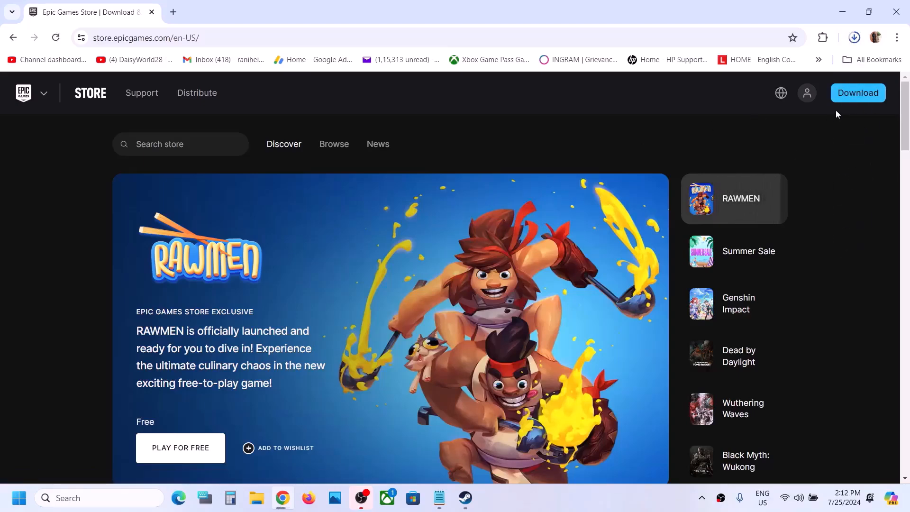
pyautogui.click(734, 251)
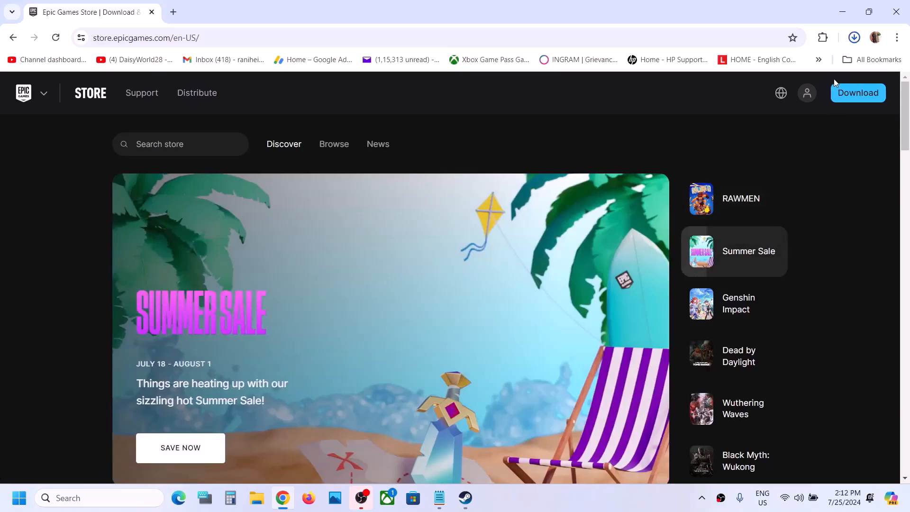
pyautogui.click(854, 37)
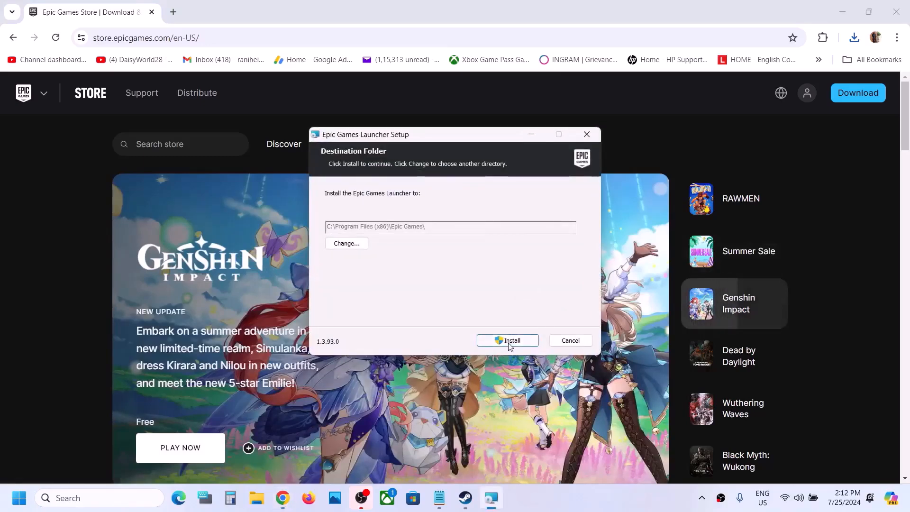
# Step: Install Epic Games Launcher, dismiss its sign-in window, and Play Earth Defense Force 6 in Steam
pyautogui.click(507, 340)
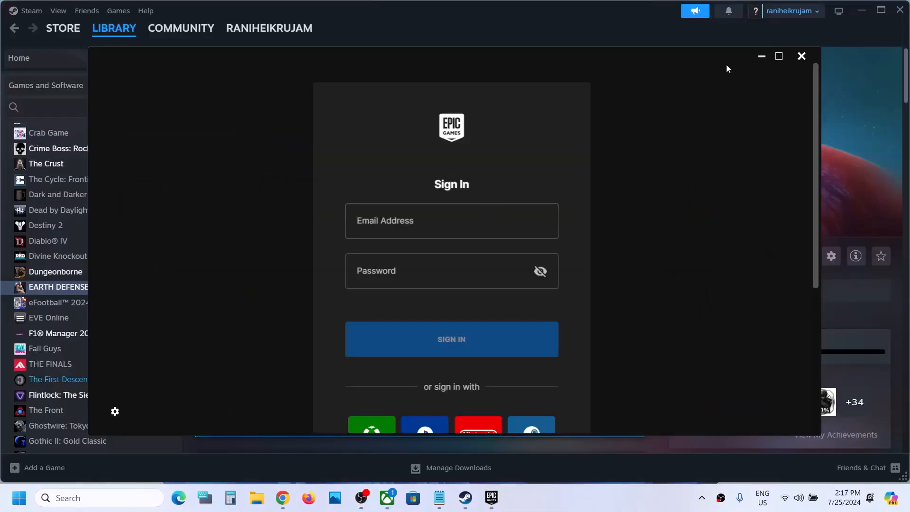
pyautogui.click(801, 56)
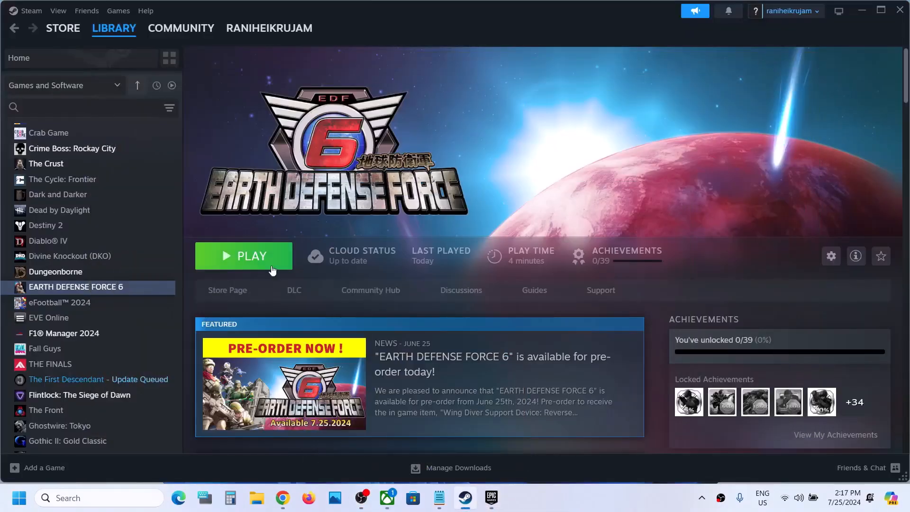
pyautogui.click(243, 256)
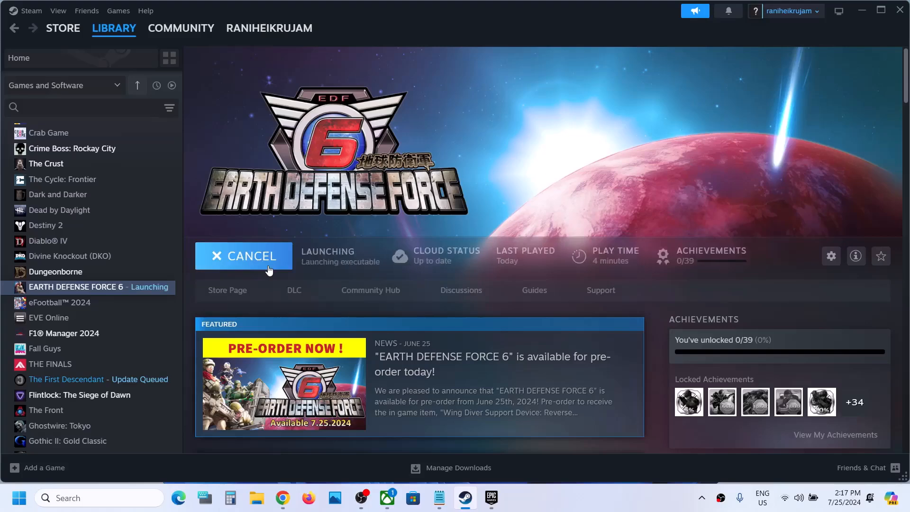